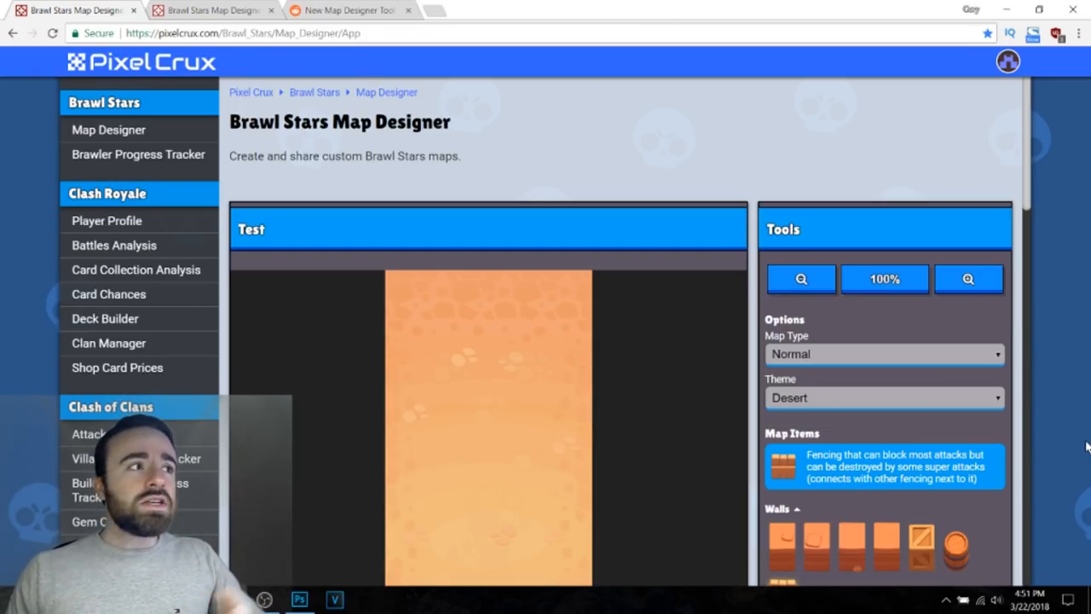
{"action": "mouse_move", "coordinate": [498, 31]}
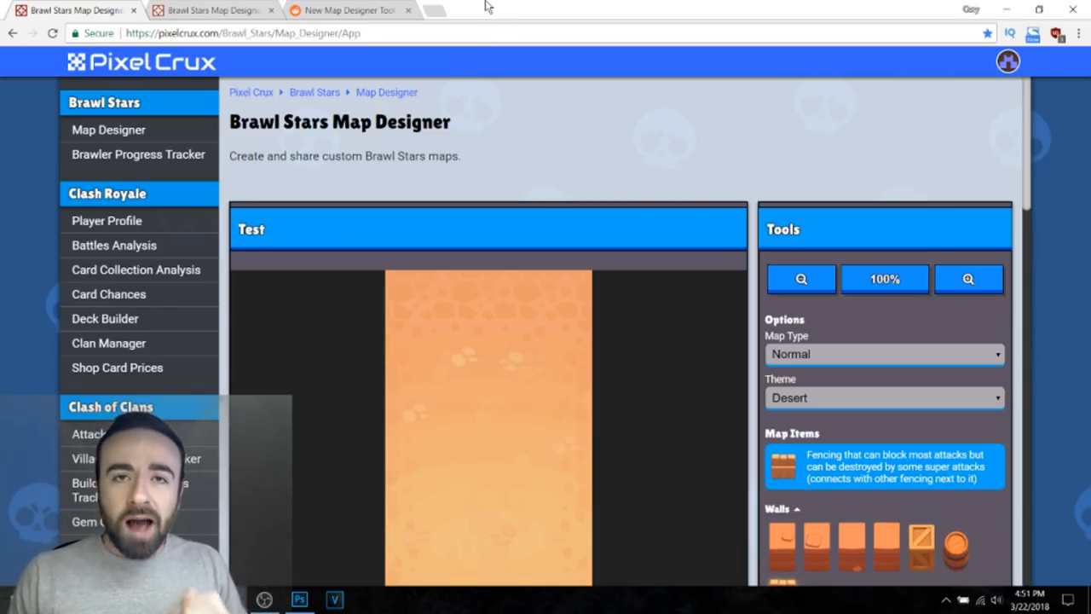
{"action": "mouse_move", "coordinate": [467, 55]}
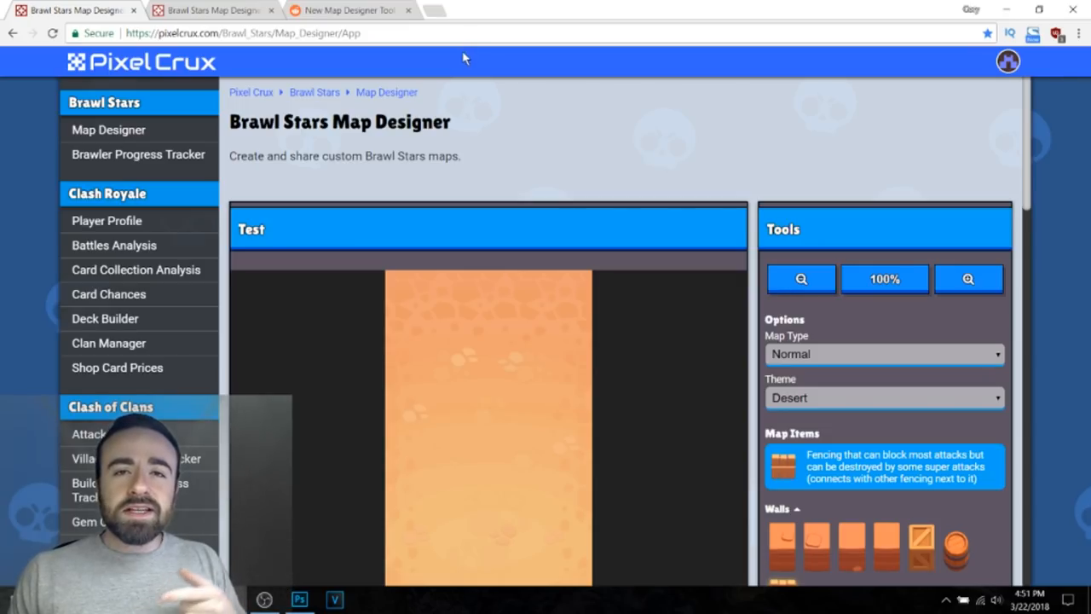
{"action": "mouse_move", "coordinate": [530, 126]}
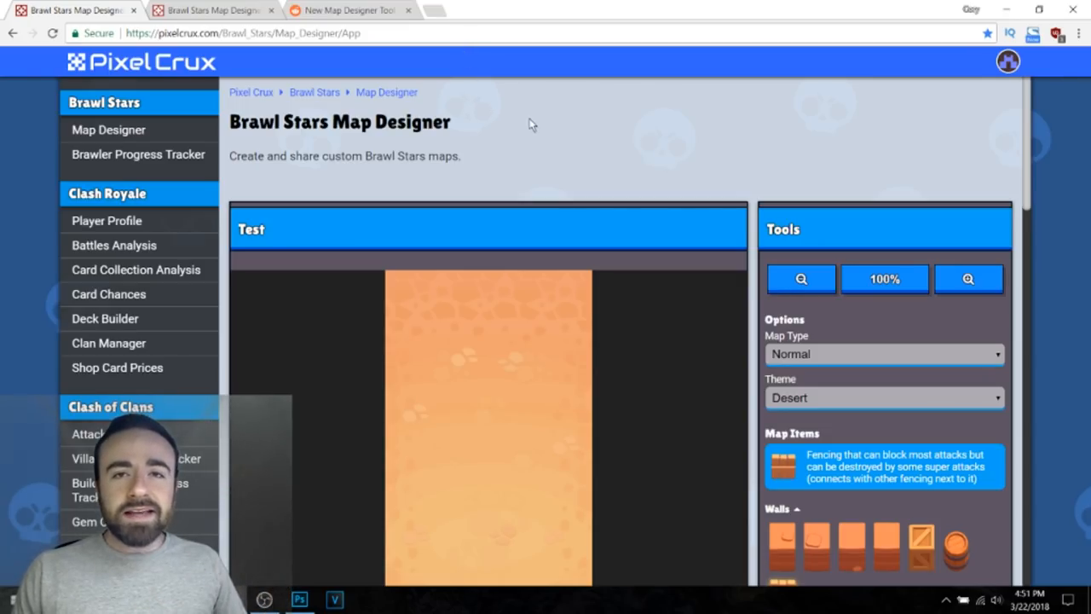
Step: Try the Showdown Square and Wide map types, zooming out and back in to see the whole layout
{"action": "scroll", "scroll_direction": "down", "scroll_amount": 3}
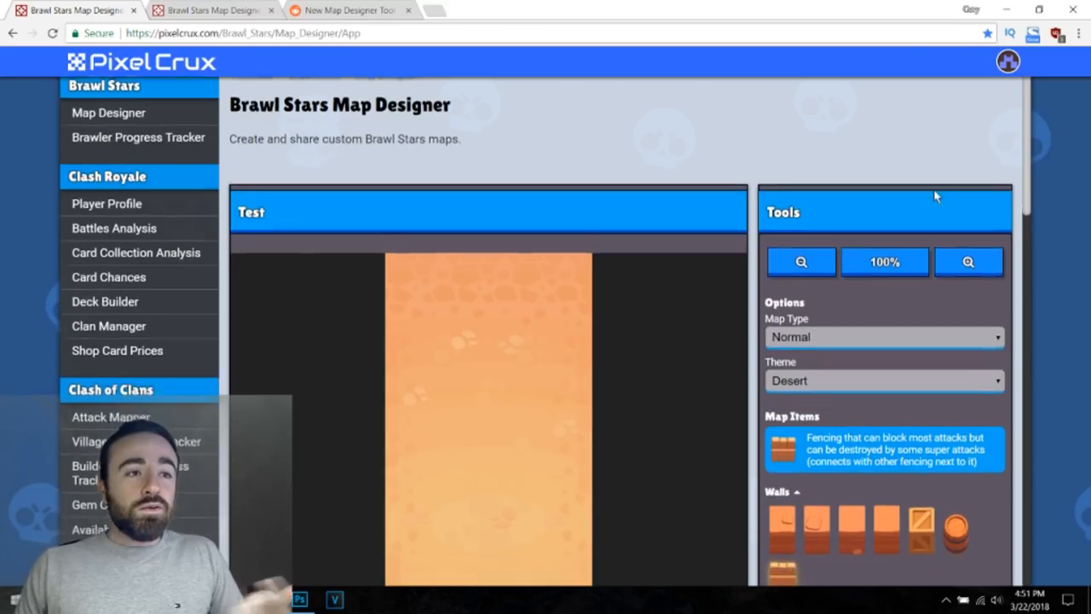
{"action": "scroll", "scroll_direction": "down", "scroll_amount": 3}
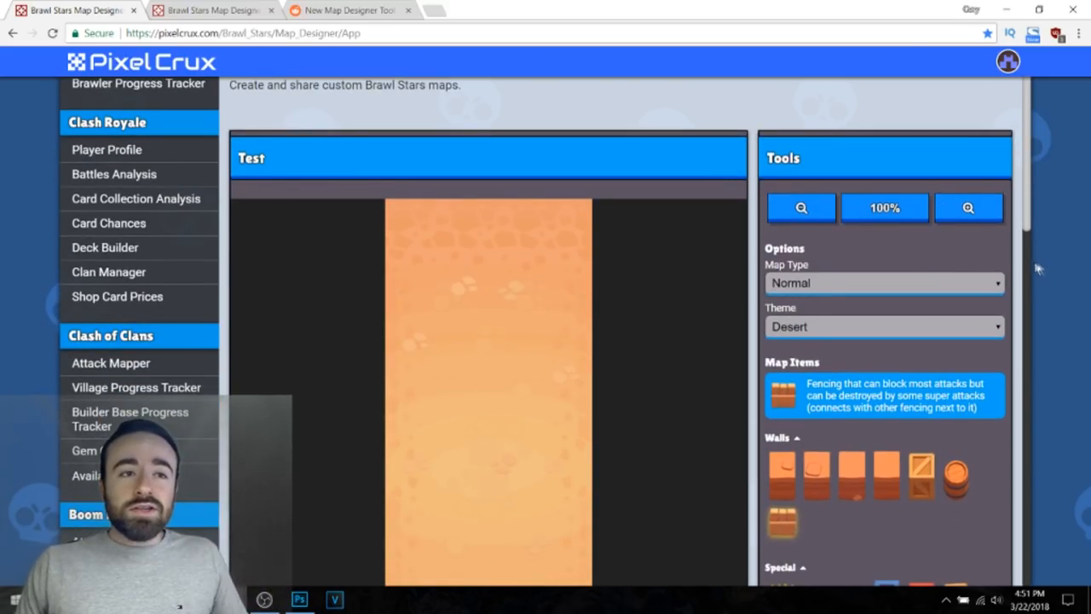
{"action": "scroll", "scroll_direction": "down", "scroll_amount": 3}
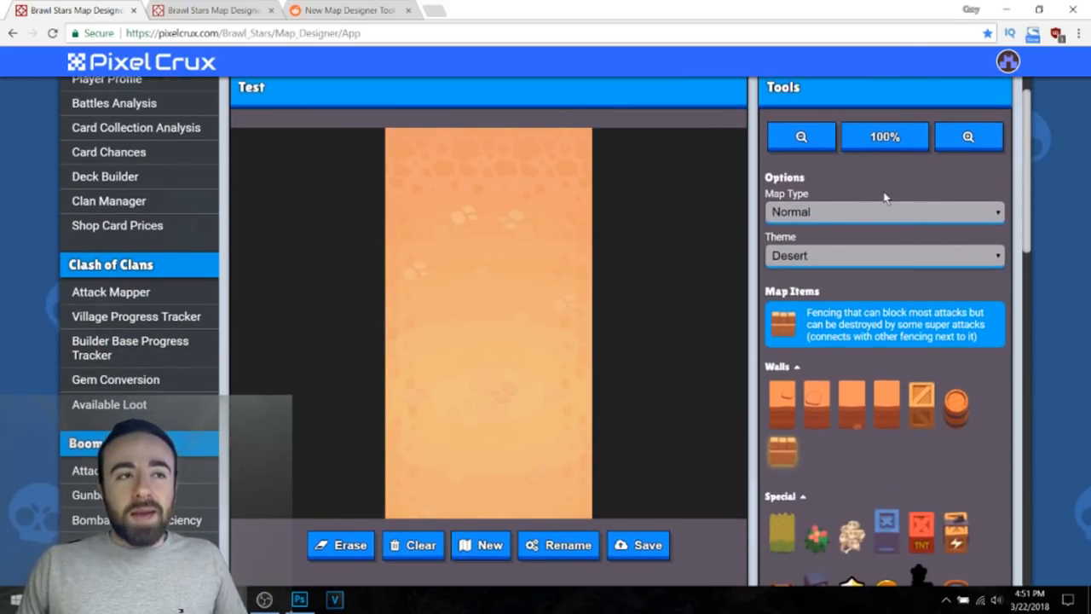
{"action": "left_click", "coordinate": [883, 211]}
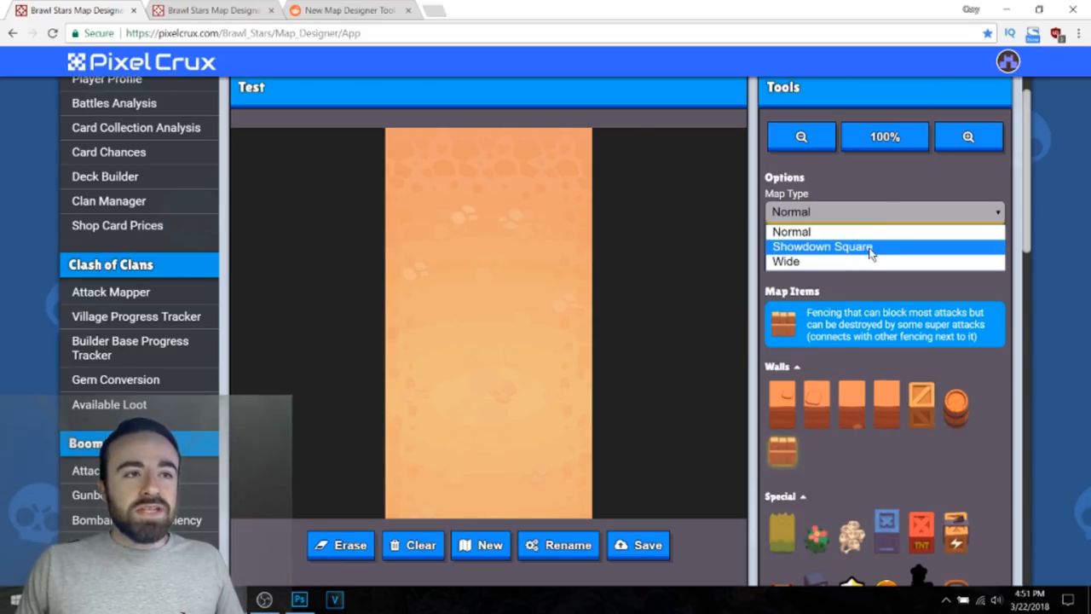
{"action": "mouse_move", "coordinate": [791, 232]}
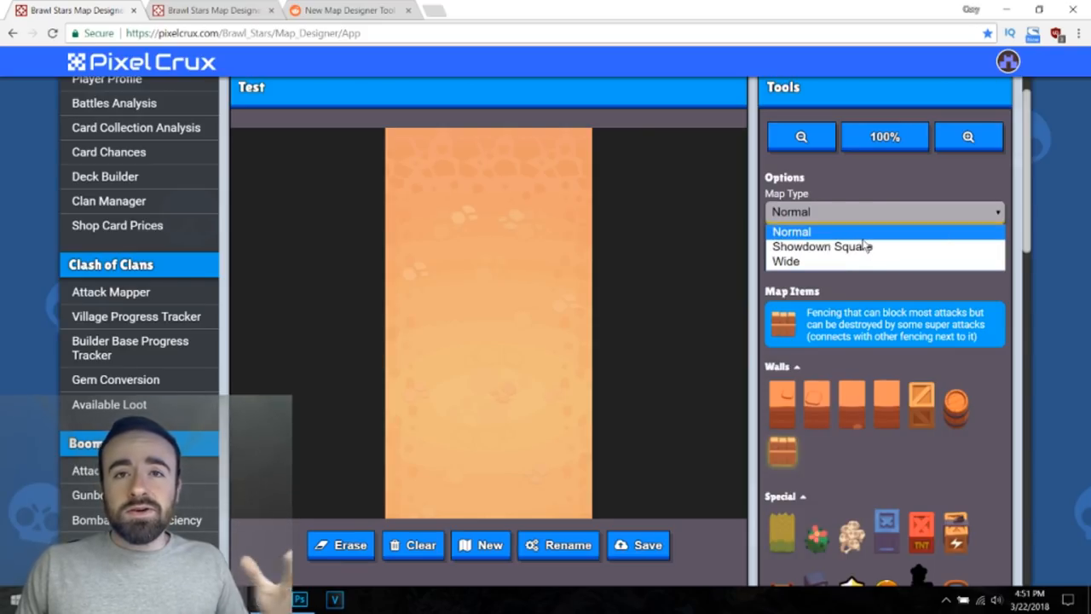
{"action": "left_click", "coordinate": [821, 245]}
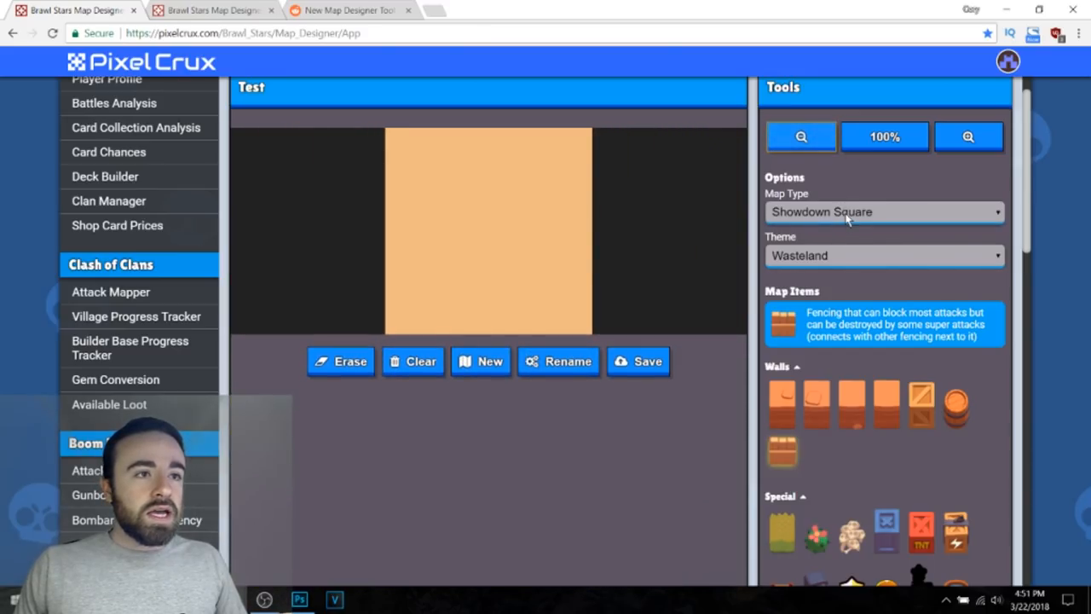
{"action": "left_click", "coordinate": [883, 211]}
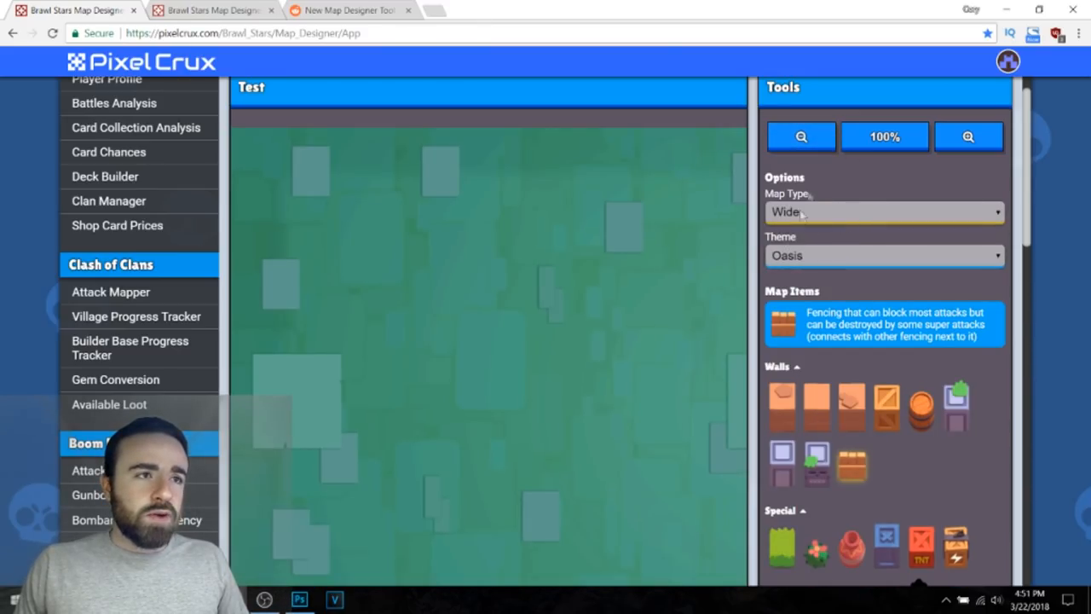
{"action": "left_click", "coordinate": [801, 136]}
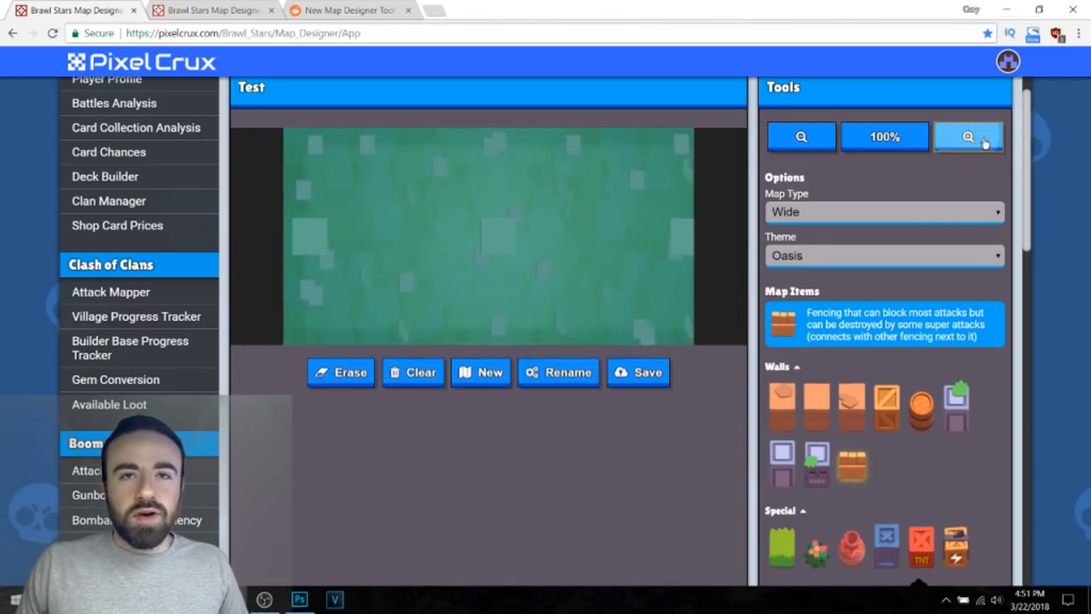
{"action": "left_click", "coordinate": [883, 211]}
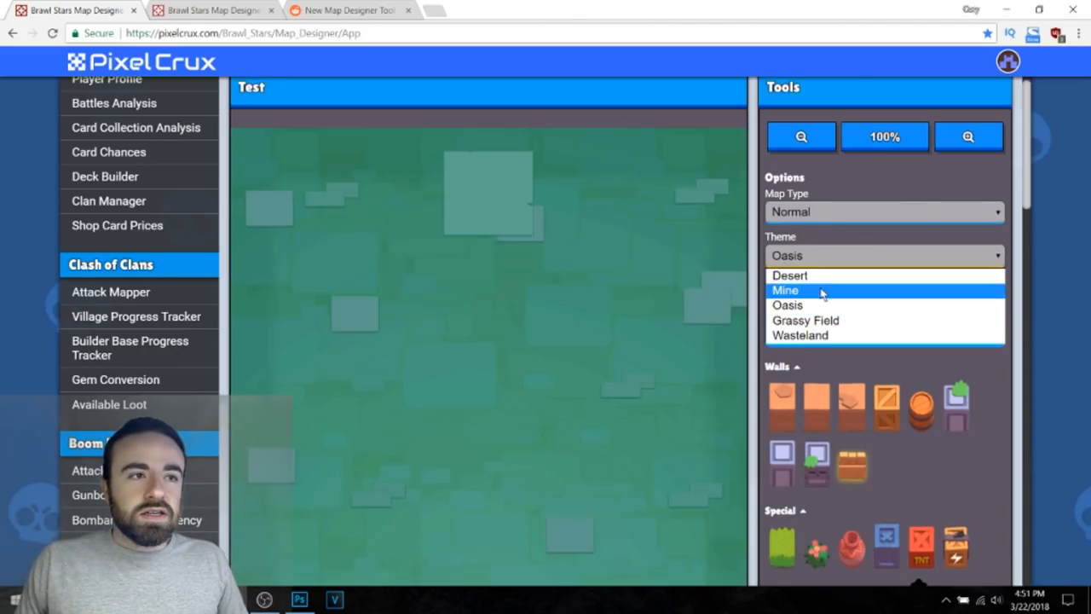
Step: Return to a Normal map with the Mine theme and pick a block to place
{"action": "left_click", "coordinate": [784, 290]}
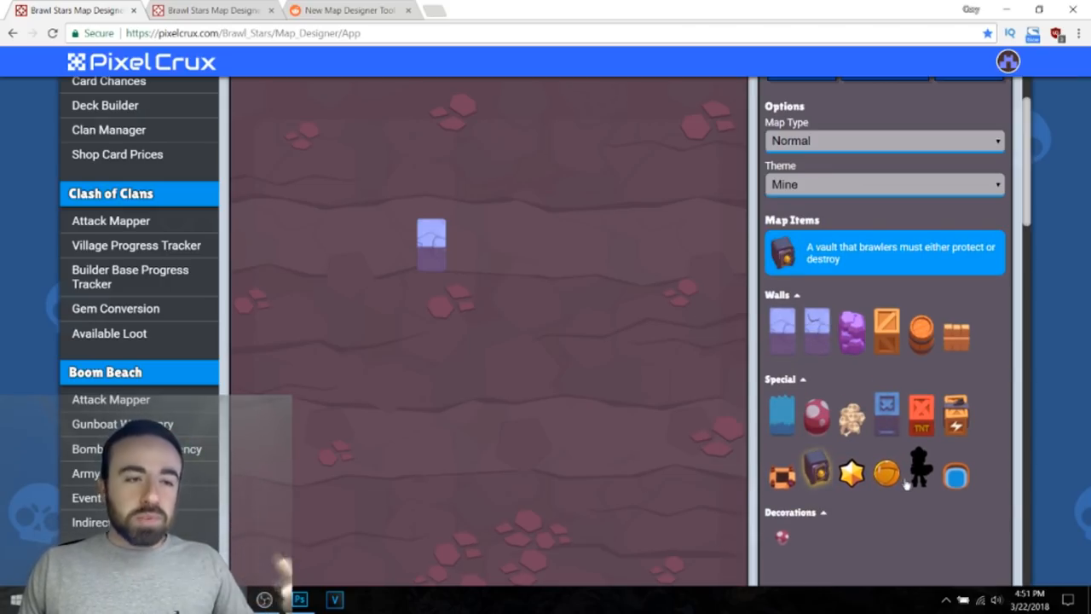
{"action": "left_click", "coordinate": [954, 474]}
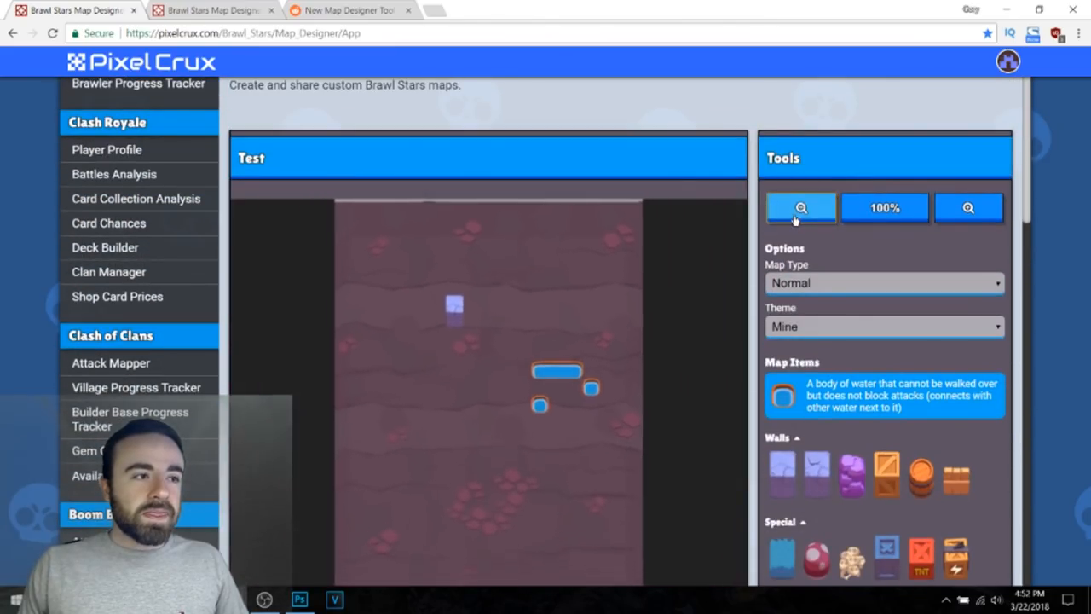
Step: Scroll past Featured Maps with the eraser tool selected
{"action": "scroll", "scroll_direction": "down", "scroll_amount": 3}
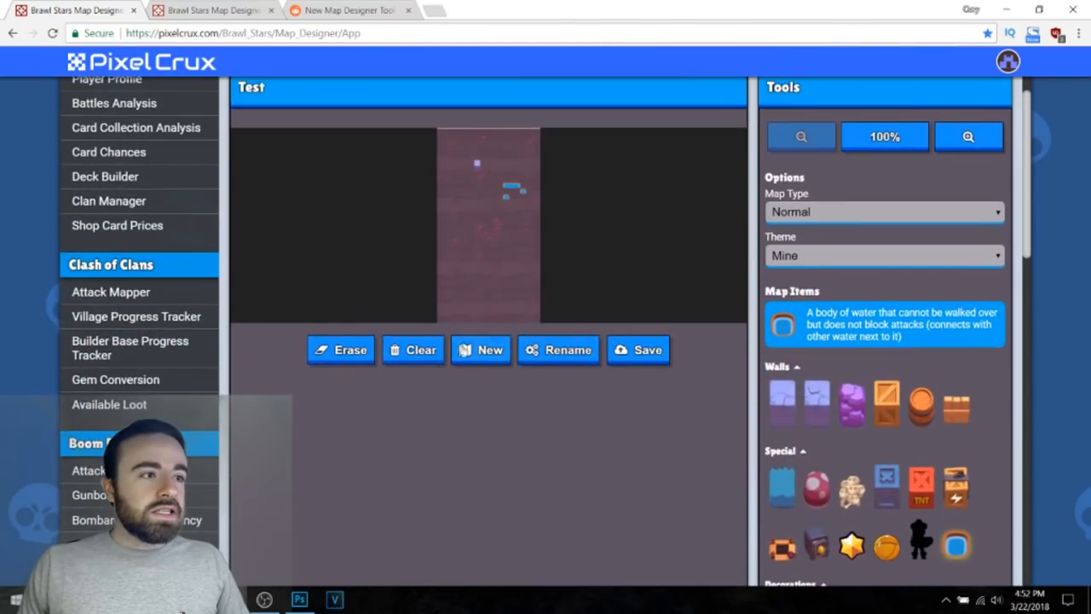
{"action": "left_click", "coordinate": [340, 349]}
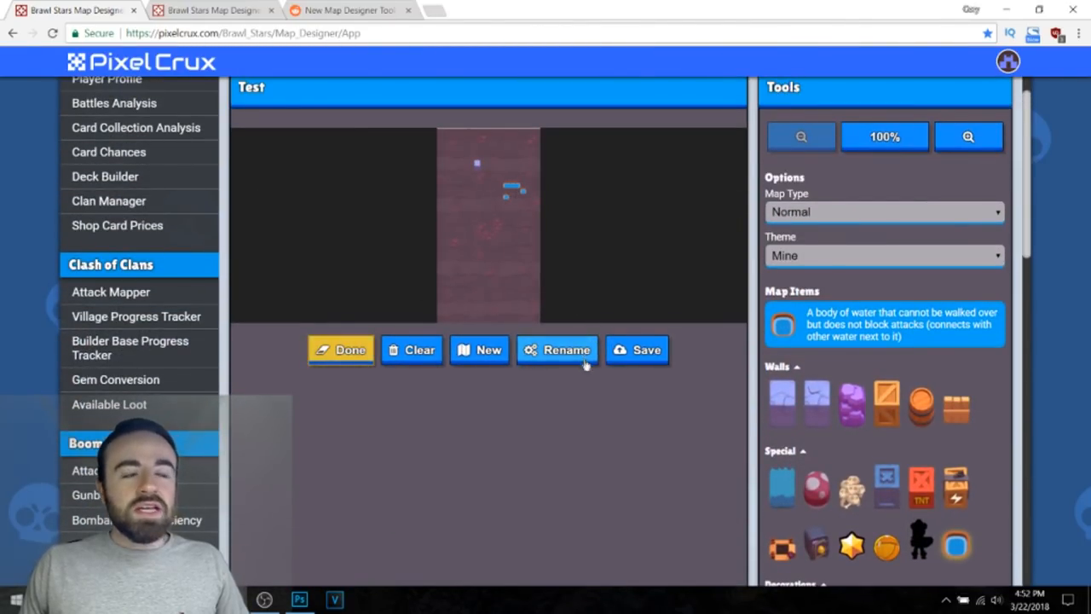
{"action": "scroll", "scroll_direction": "down", "scroll_amount": 3}
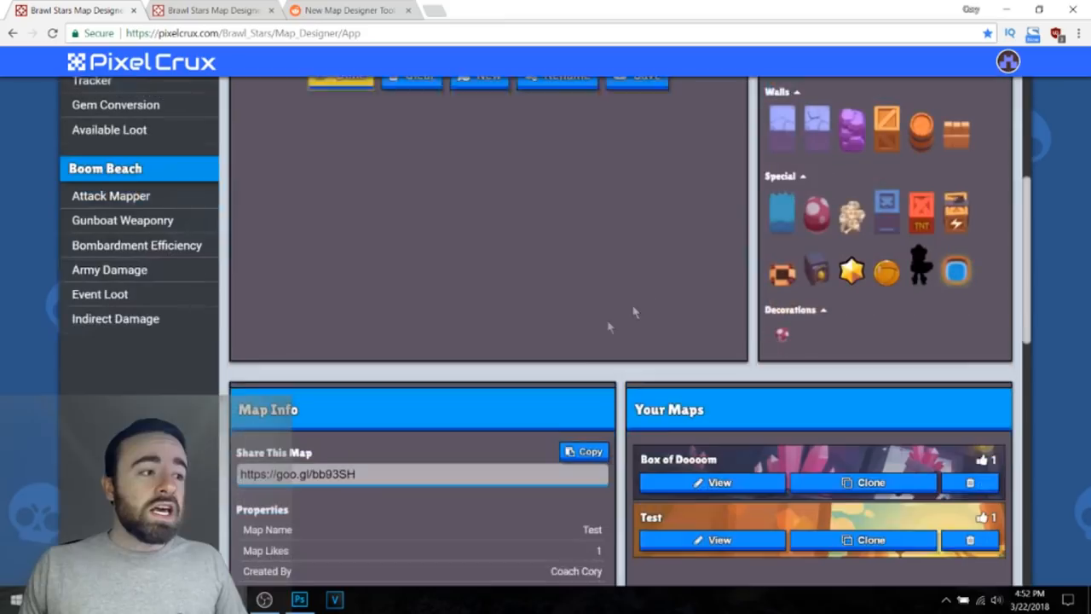
{"action": "scroll", "scroll_direction": "down", "scroll_amount": 3}
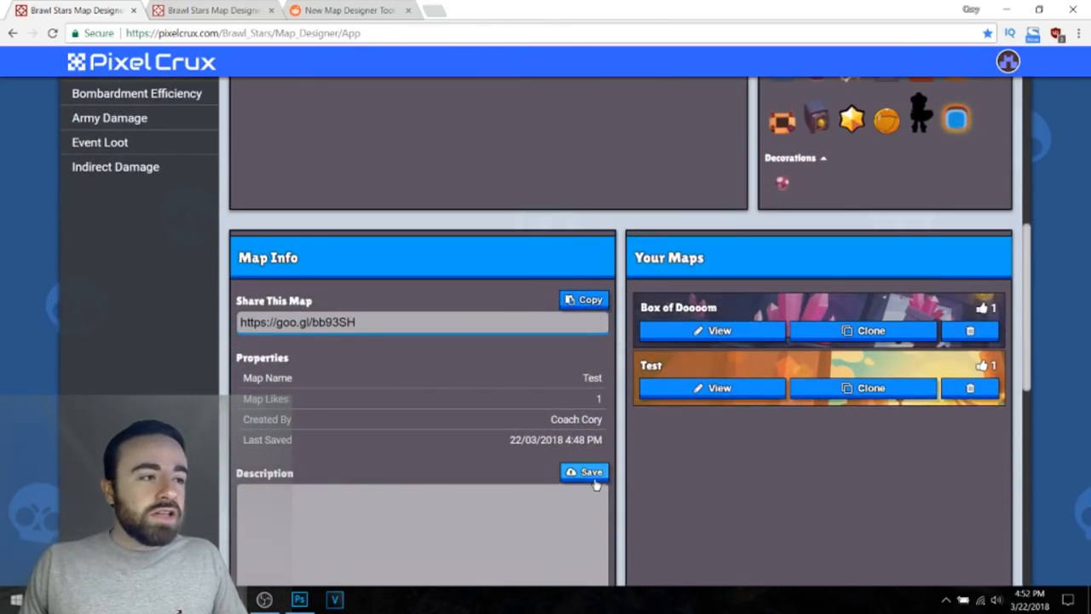
Step: Dismiss the Suggest Map dialog and reach the Test map's Map Info share link beside Your Maps
{"action": "left_click", "coordinate": [425, 353]}
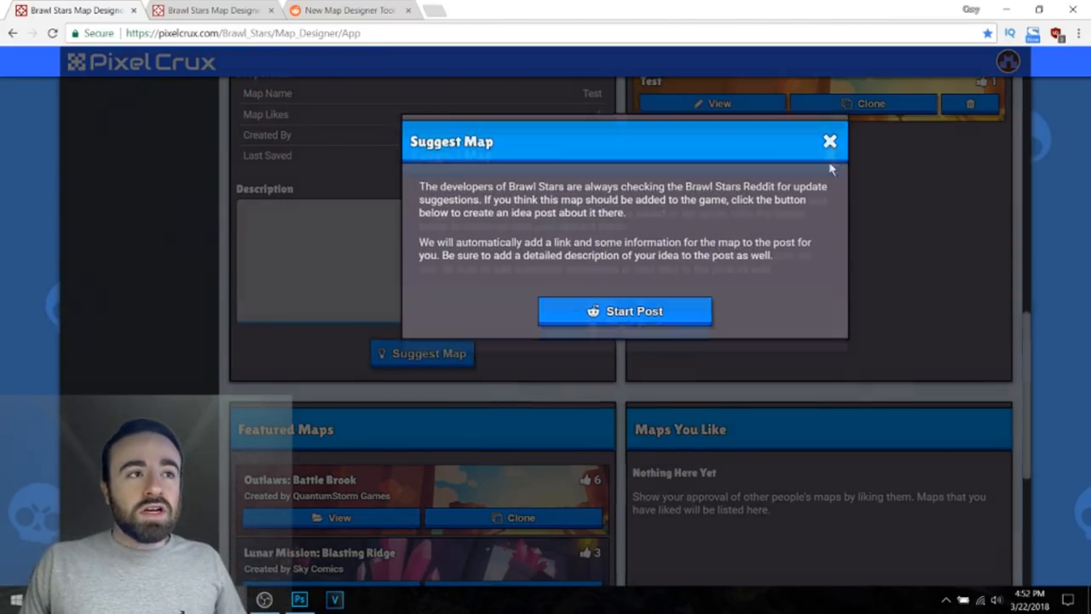
{"action": "left_click", "coordinate": [828, 139]}
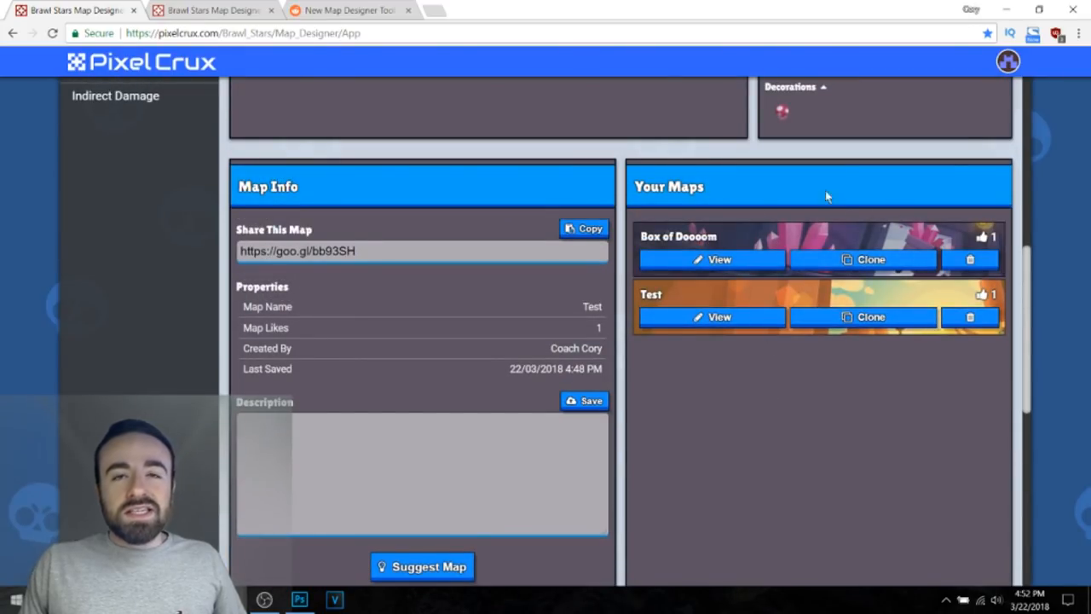
{"action": "scroll", "scroll_direction": "down", "scroll_amount": 3}
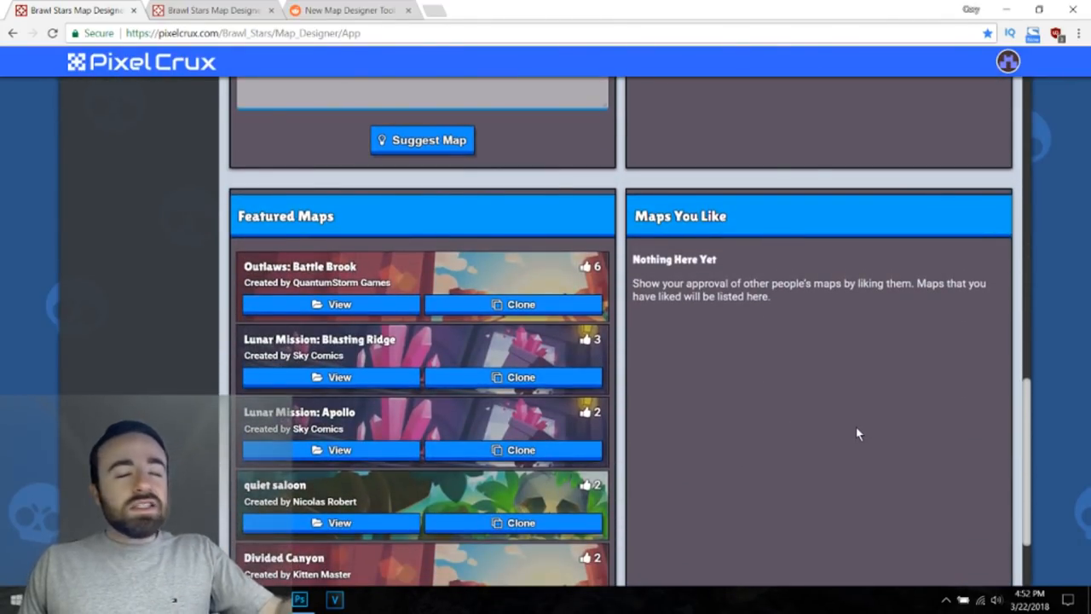
{"action": "scroll", "scroll_direction": "down", "scroll_amount": 3}
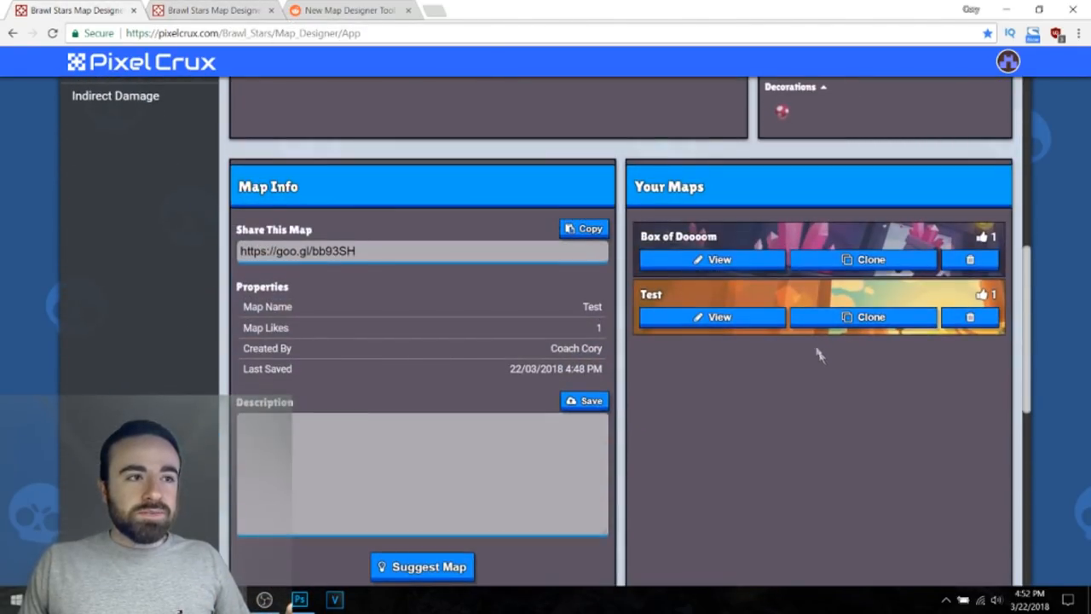
Step: Load Box of Doooom from Your Maps and scroll through its Mine-themed layout and Tools panel
{"action": "left_click", "coordinate": [719, 259]}
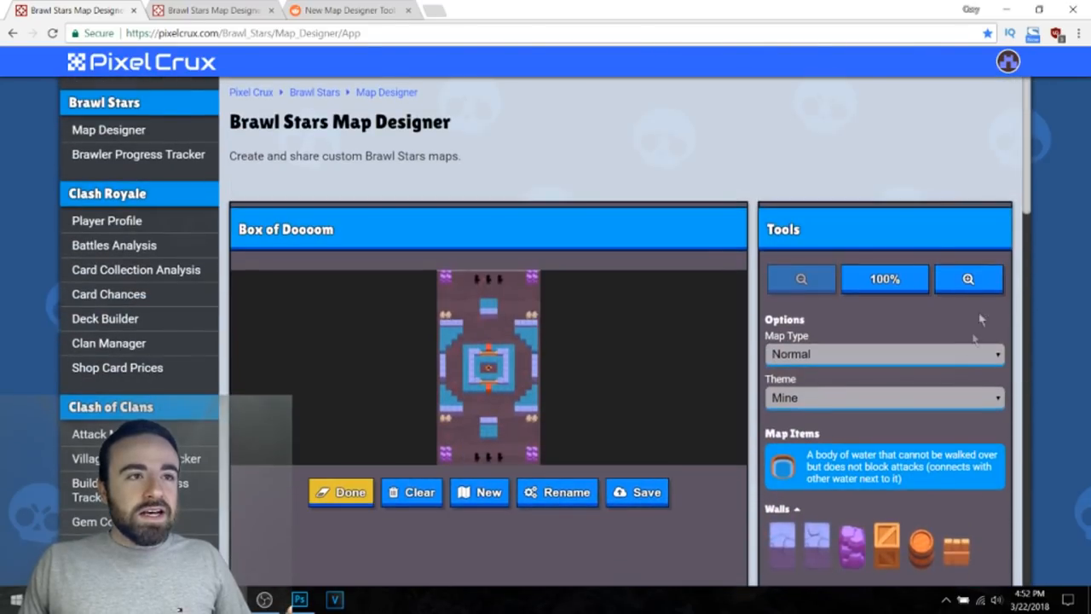
{"action": "scroll", "scroll_direction": "down", "scroll_amount": 3}
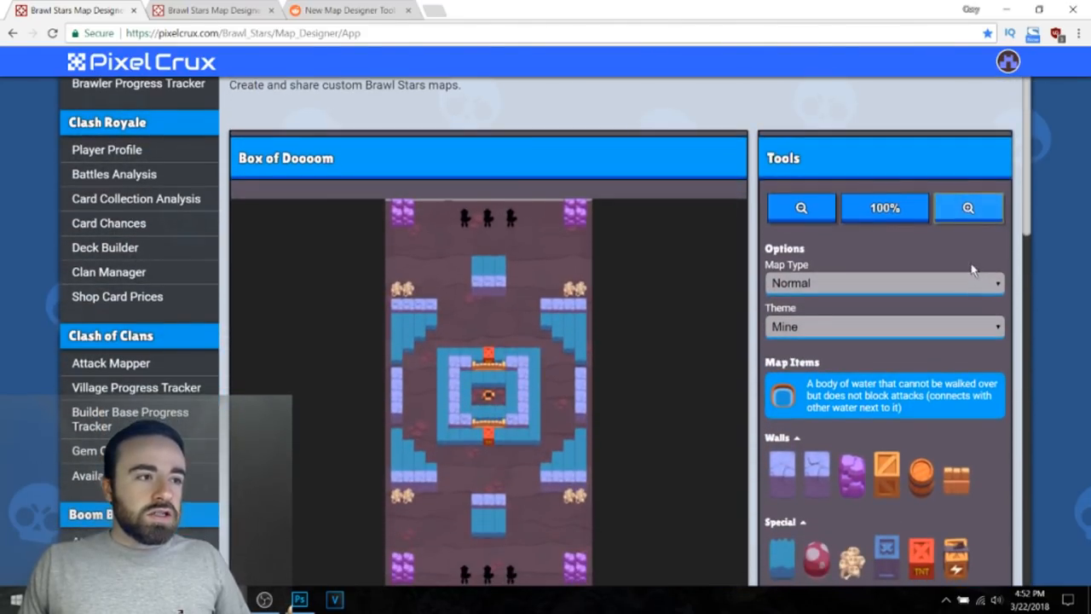
{"action": "scroll", "scroll_direction": "down", "scroll_amount": 3}
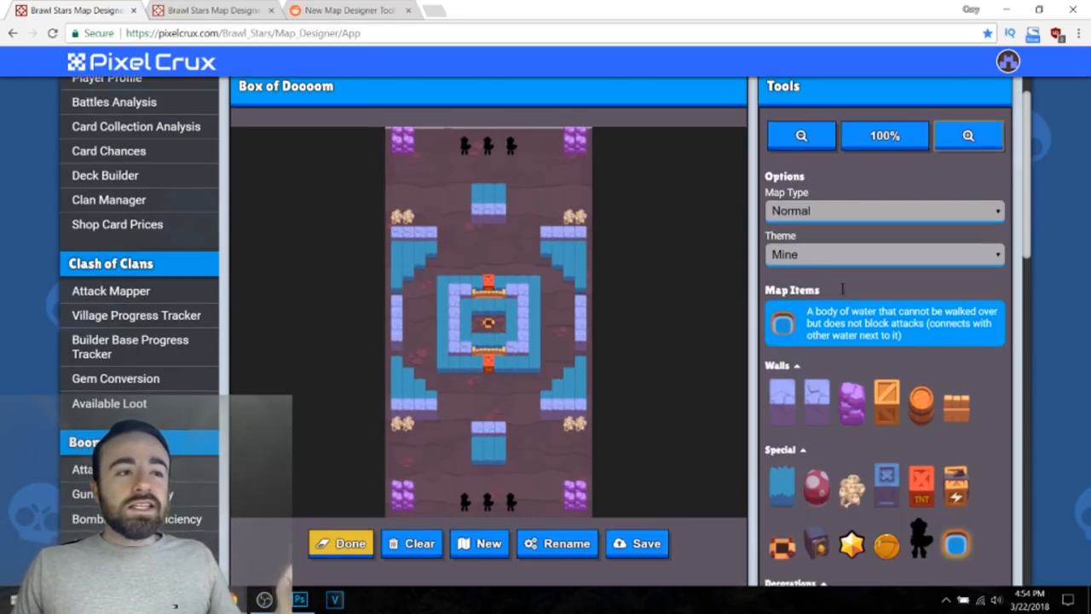
Step: Scroll through Lunar Mission: Blasting Ridge's layout and its capture-the-flag Map Info description
{"action": "scroll", "scroll_direction": "down", "scroll_amount": 3}
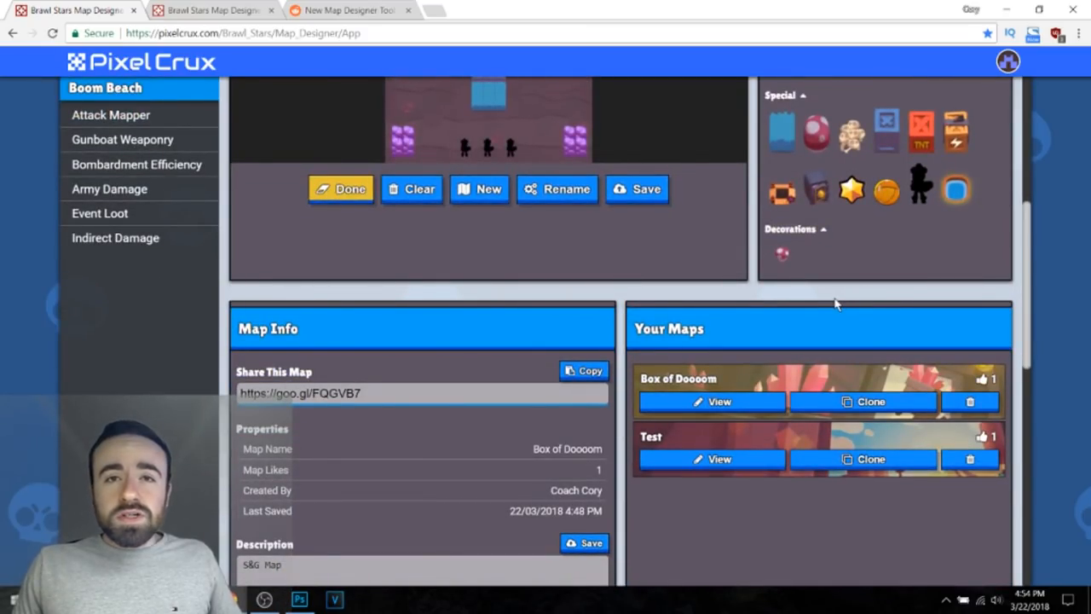
{"action": "scroll", "scroll_direction": "down", "scroll_amount": 3}
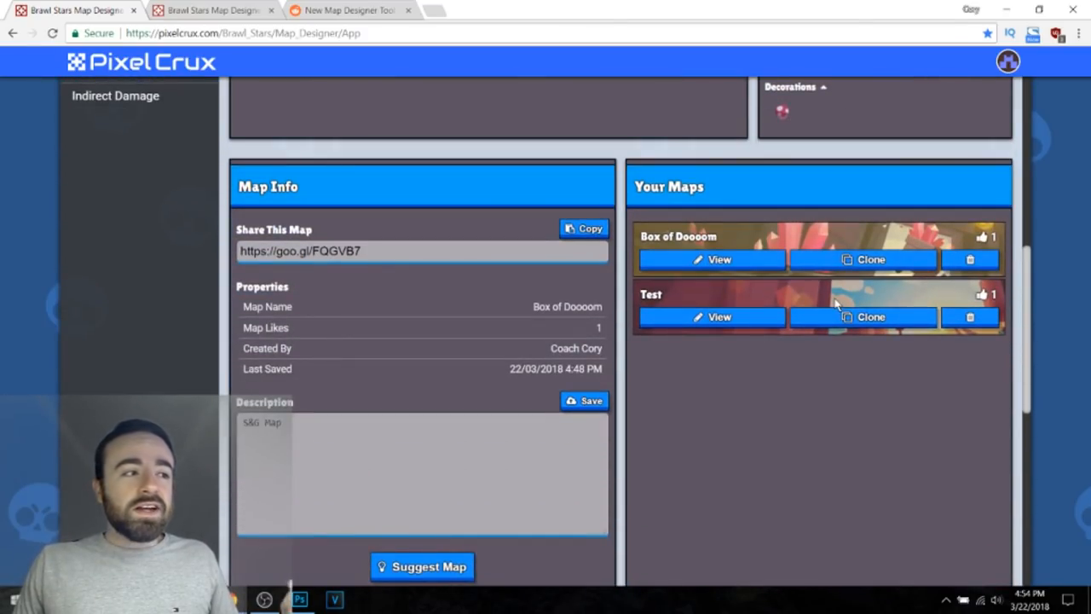
{"action": "scroll", "scroll_direction": "down", "scroll_amount": 3}
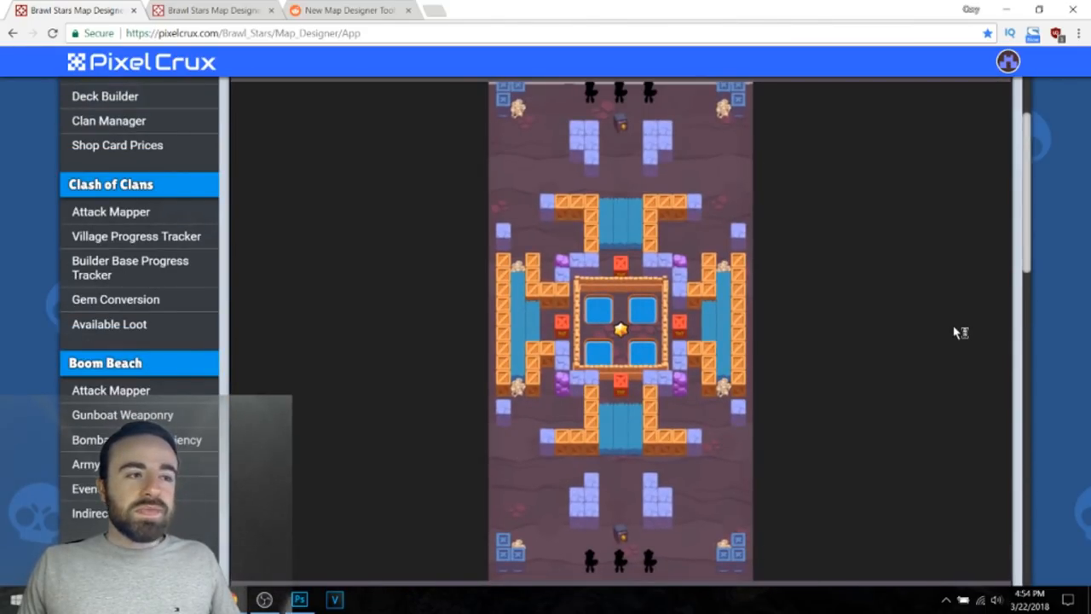
{"action": "mouse_move", "coordinate": [869, 326]}
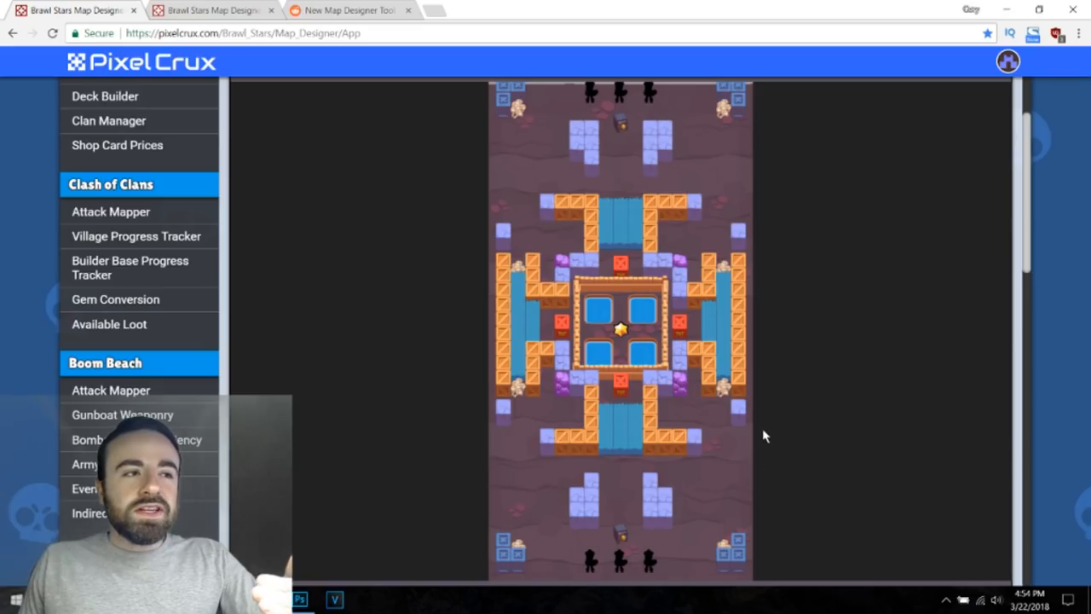
{"action": "scroll", "scroll_direction": "down", "scroll_amount": 3}
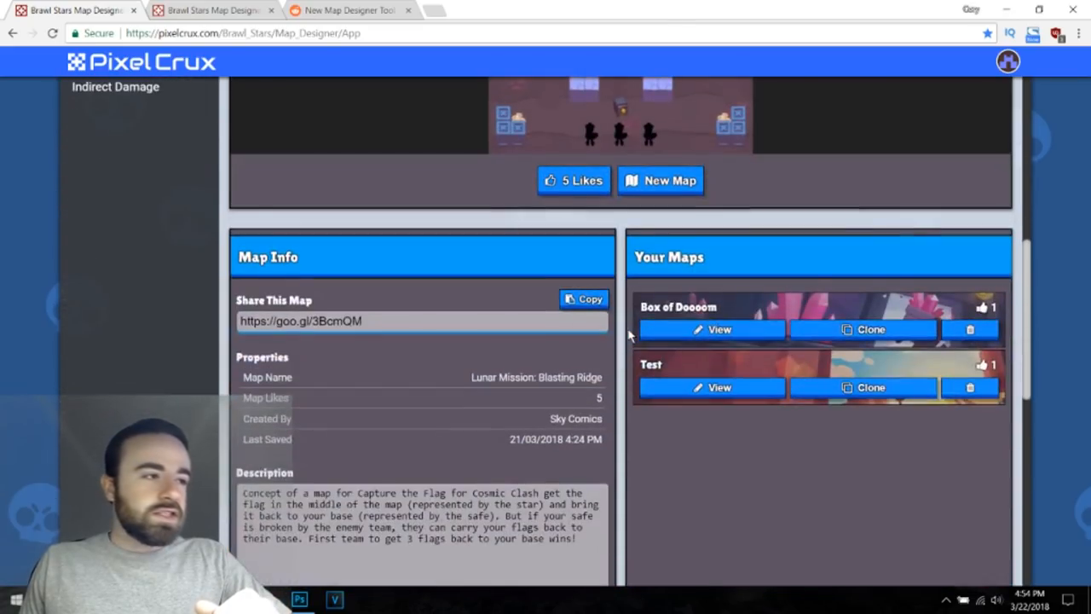
{"action": "scroll", "scroll_direction": "down", "scroll_amount": 3}
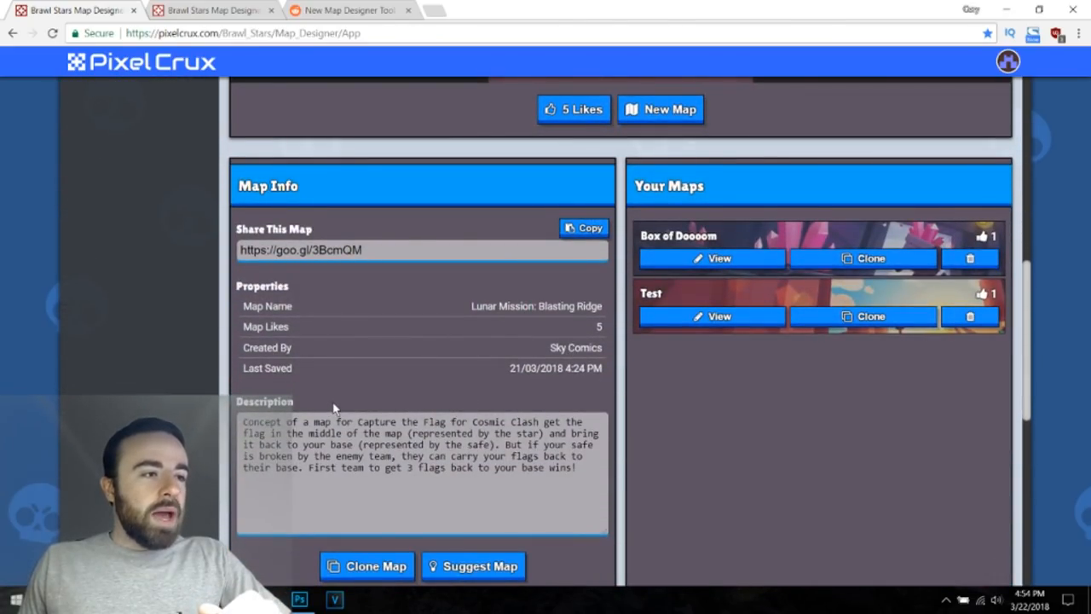
{"action": "mouse_move", "coordinate": [702, 482]}
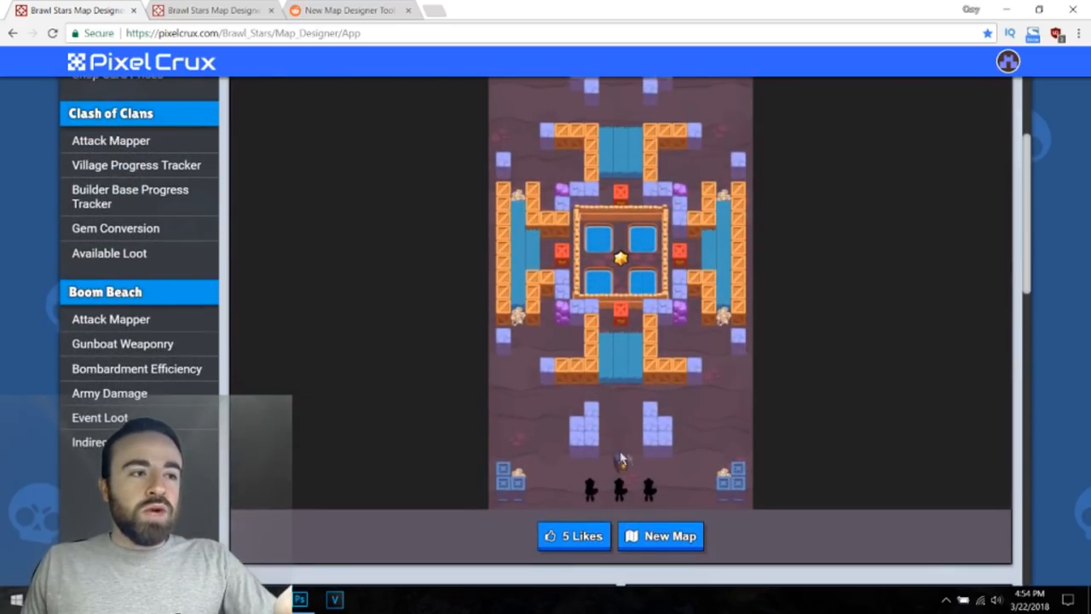
{"action": "mouse_move", "coordinate": [600, 269]}
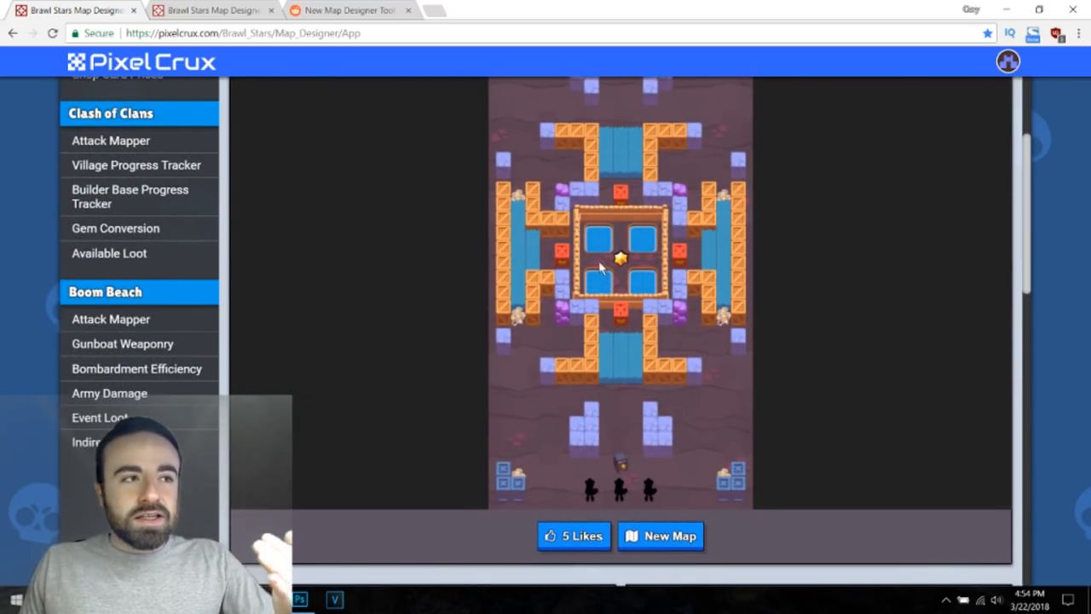
{"action": "mouse_move", "coordinate": [622, 464]}
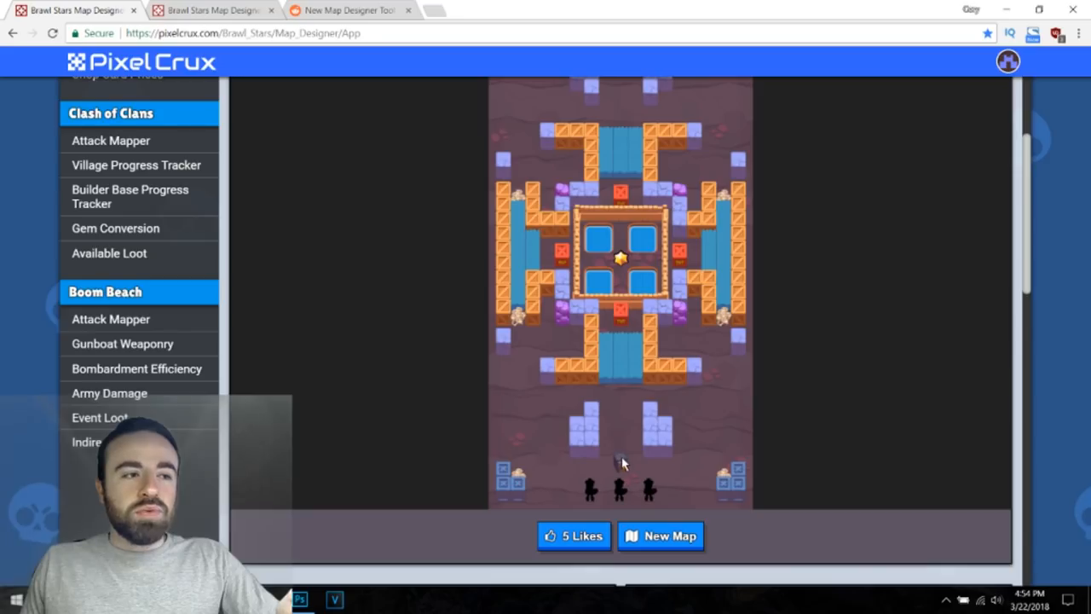
{"action": "mouse_move", "coordinate": [633, 470]}
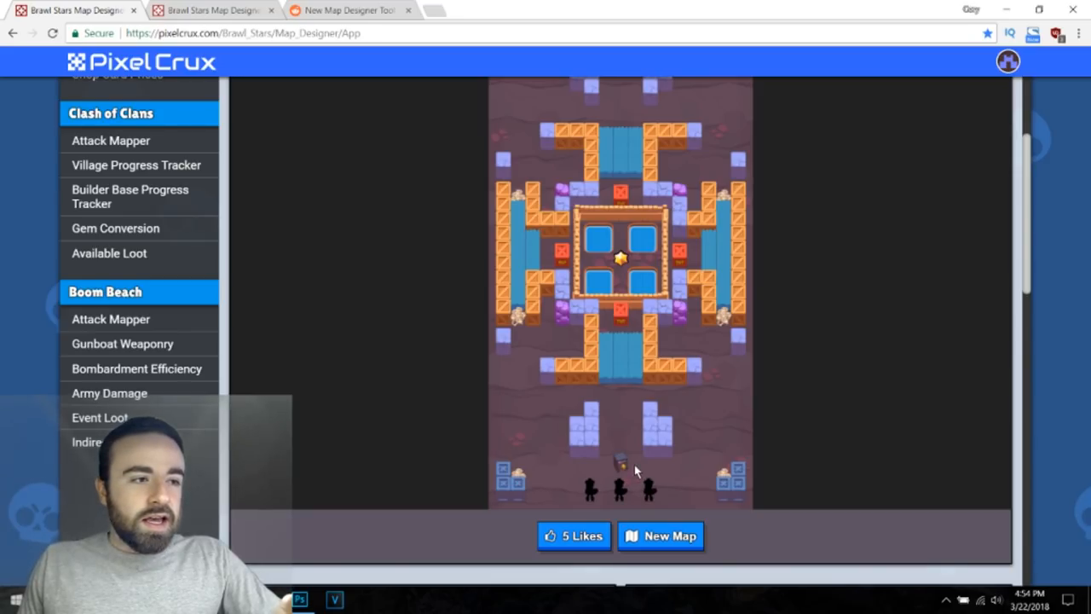
{"action": "mouse_move", "coordinate": [597, 297]}
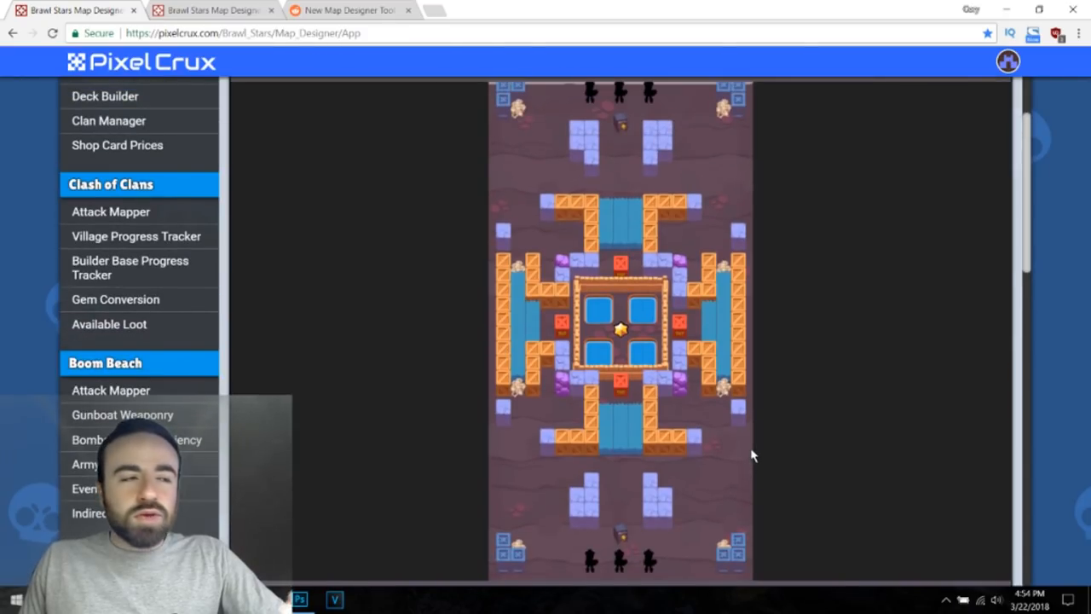
{"action": "mouse_move", "coordinate": [707, 417]}
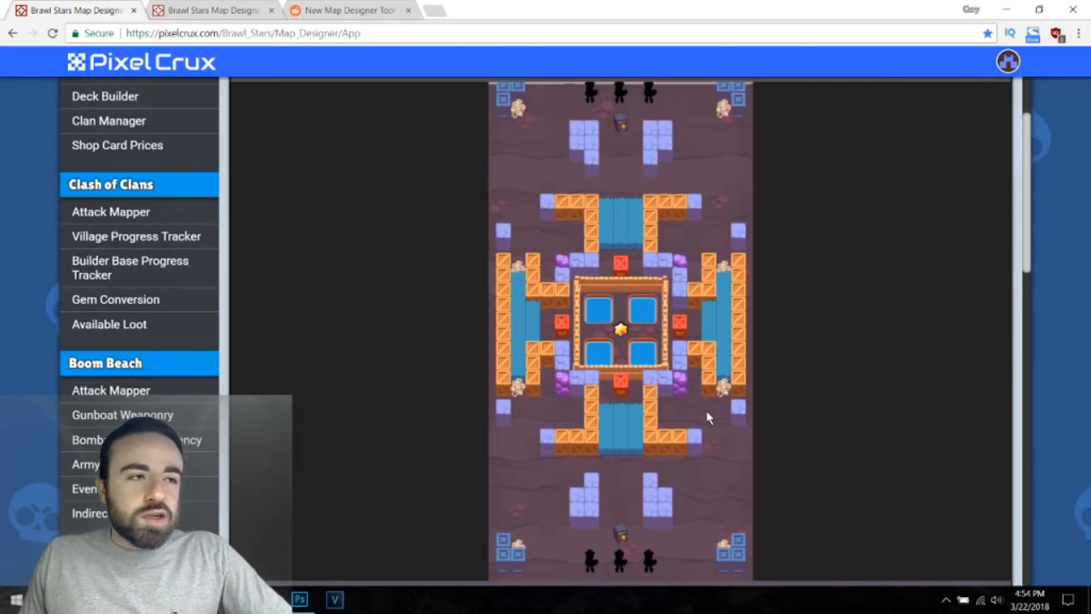
{"action": "mouse_move", "coordinate": [644, 341]}
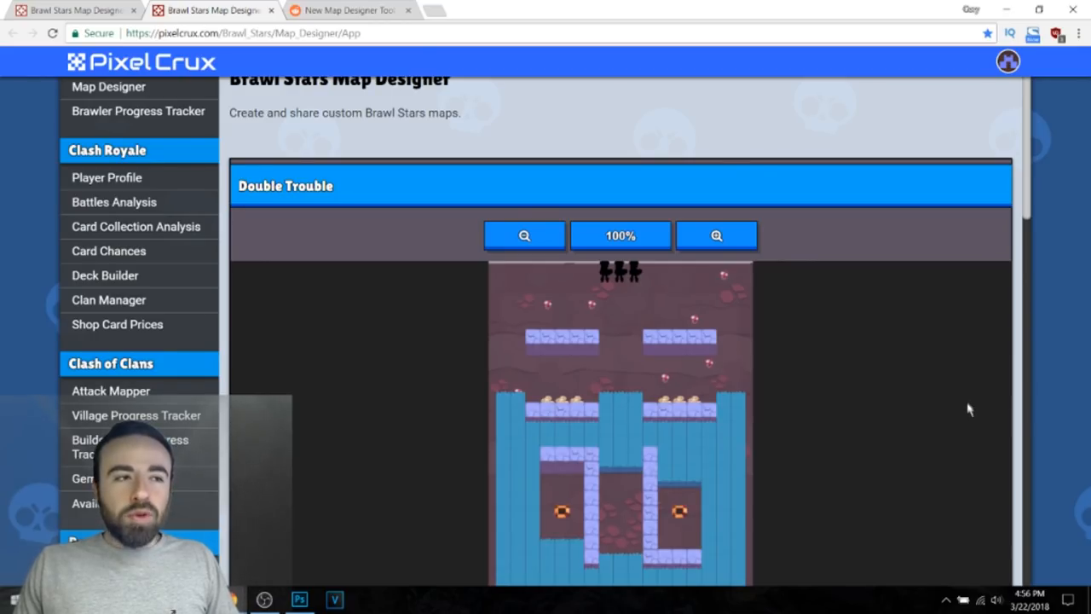
{"action": "scroll", "scroll_direction": "down", "scroll_amount": 3}
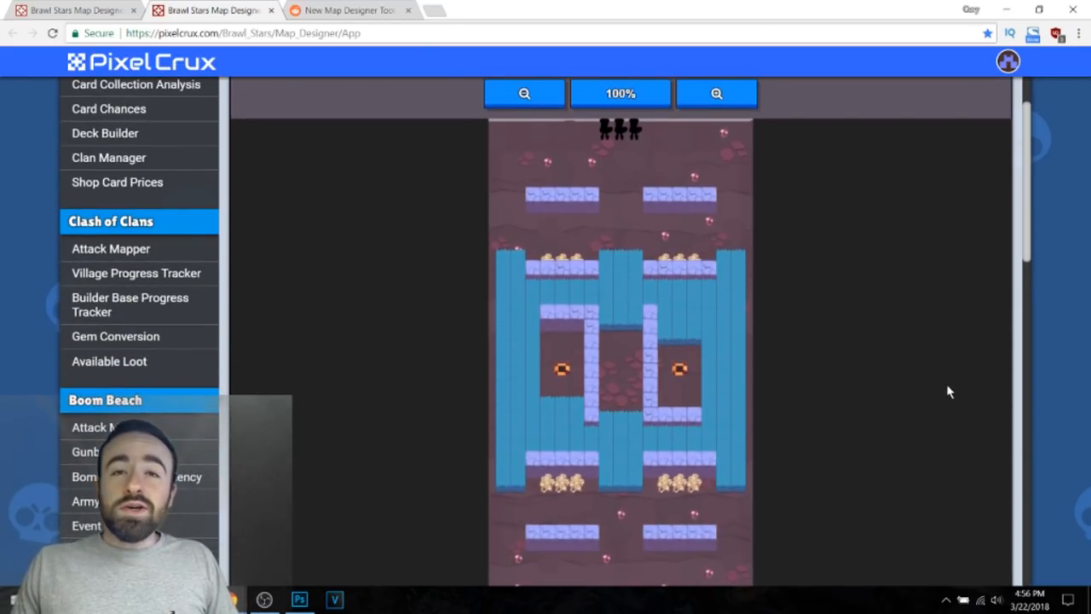
{"action": "scroll", "scroll_direction": "down", "scroll_amount": 3}
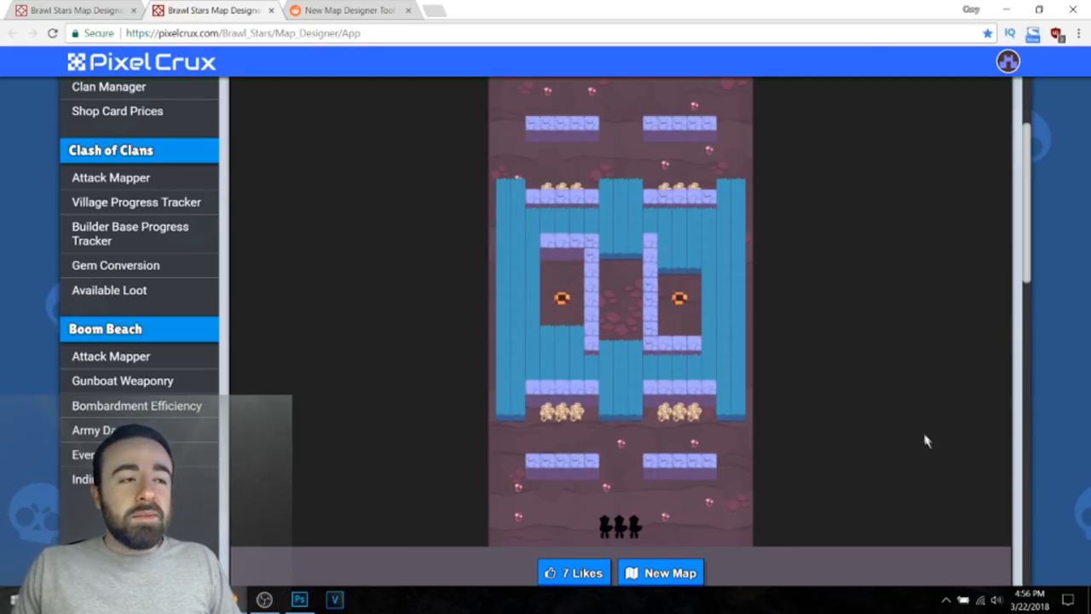